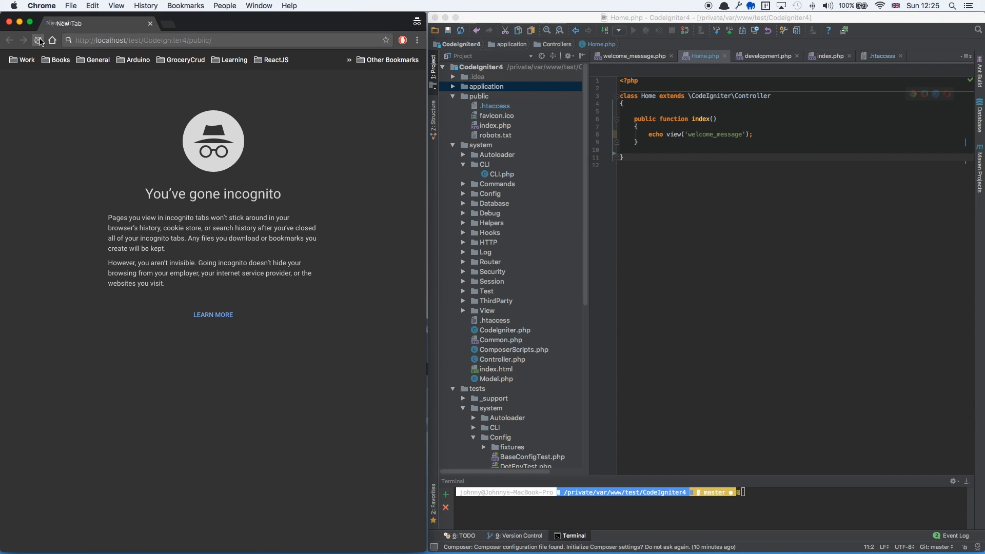
Reload localhost/test/CodeIgniter4/public/ and scroll through the CodeIgniter 4 welcome page
click(220, 40)
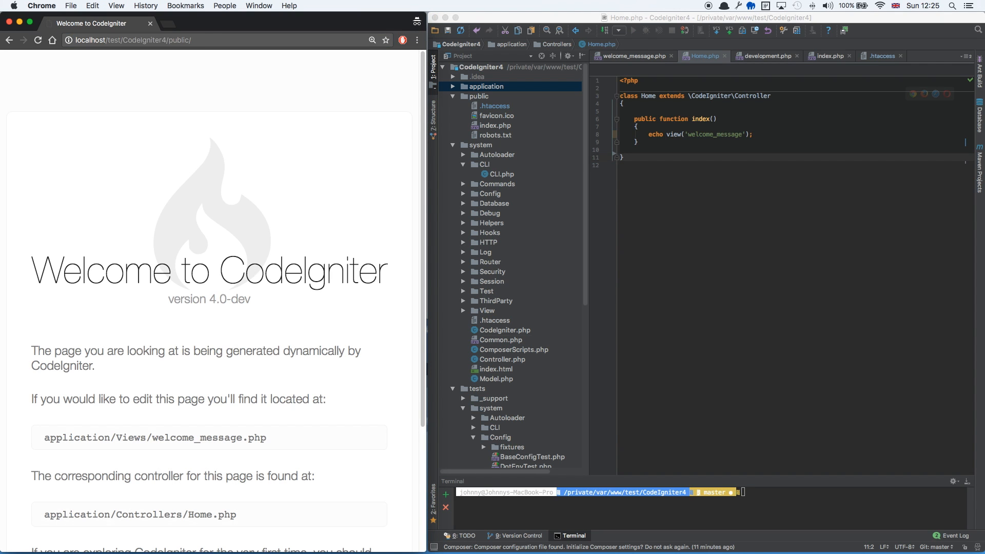
scroll(down, 3)
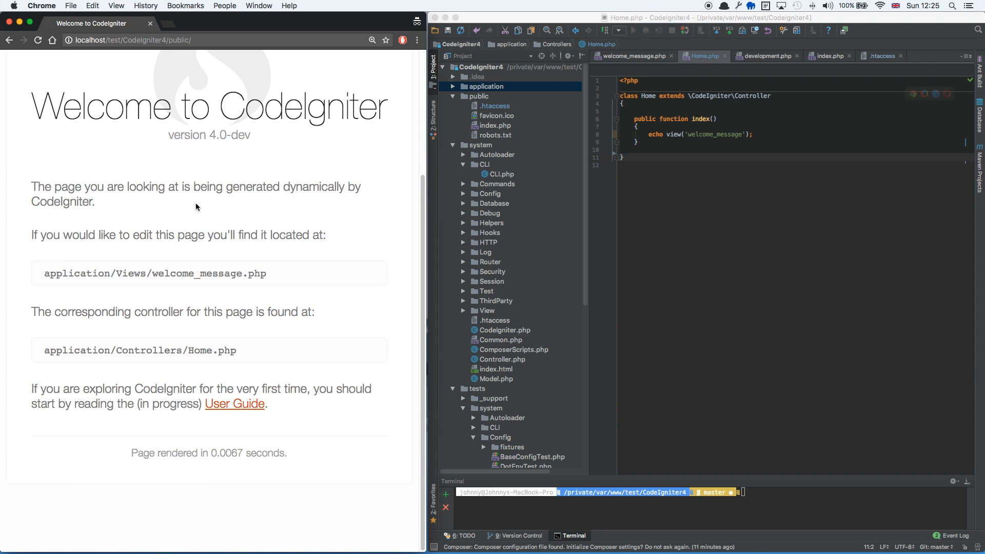
scroll(up, 3)
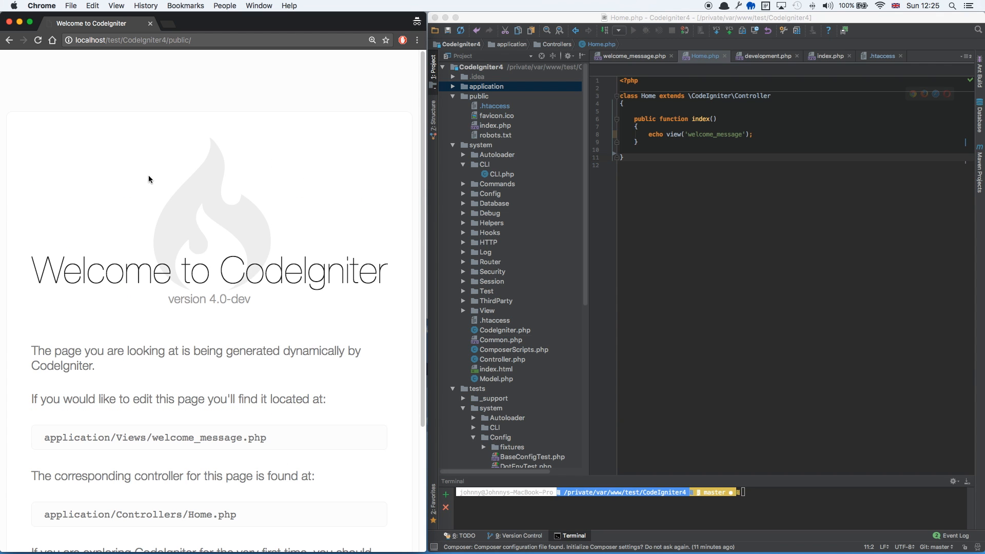
mouse_move(257, 193)
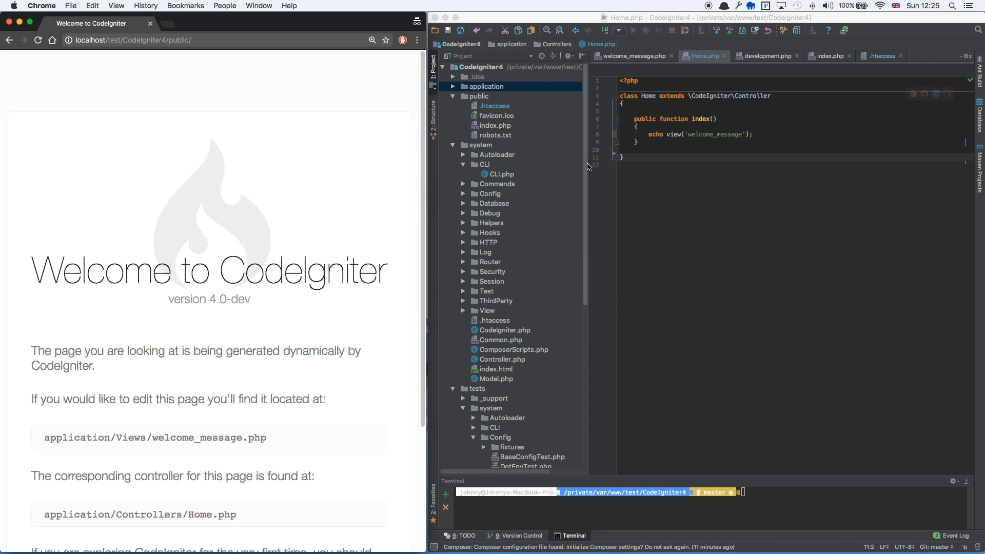
scroll(down, 3)
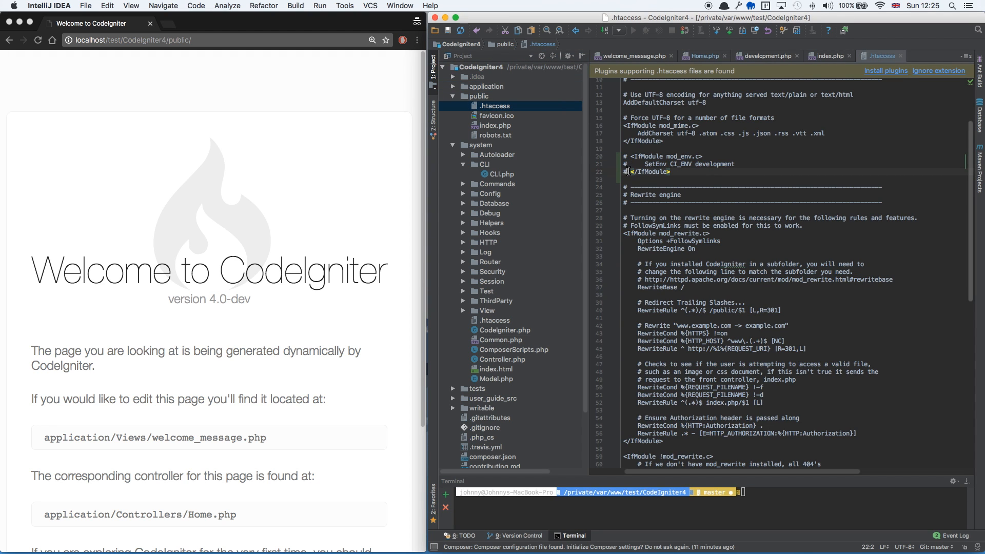
Place the cursor on the SetEnv CI_ENV development lines in public/.htaccess
click(630, 167)
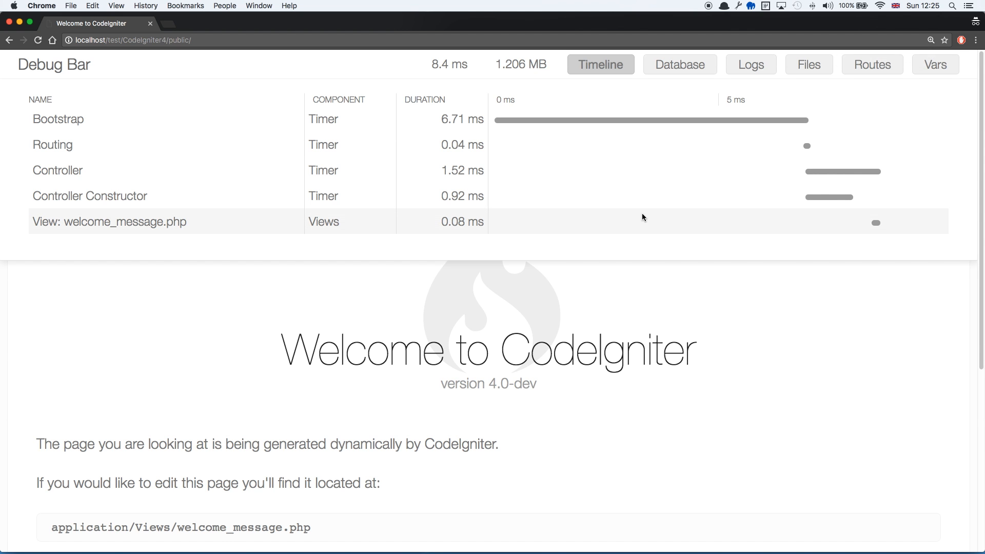
View the debug bar's Logs tab (nothing logged), then its Files tab of loaded files
click(751, 63)
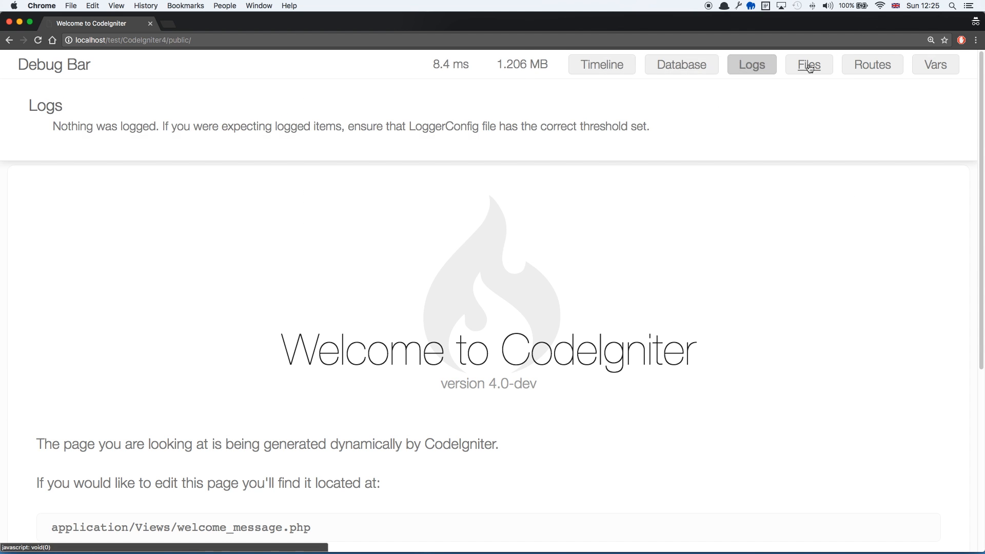
click(929, 64)
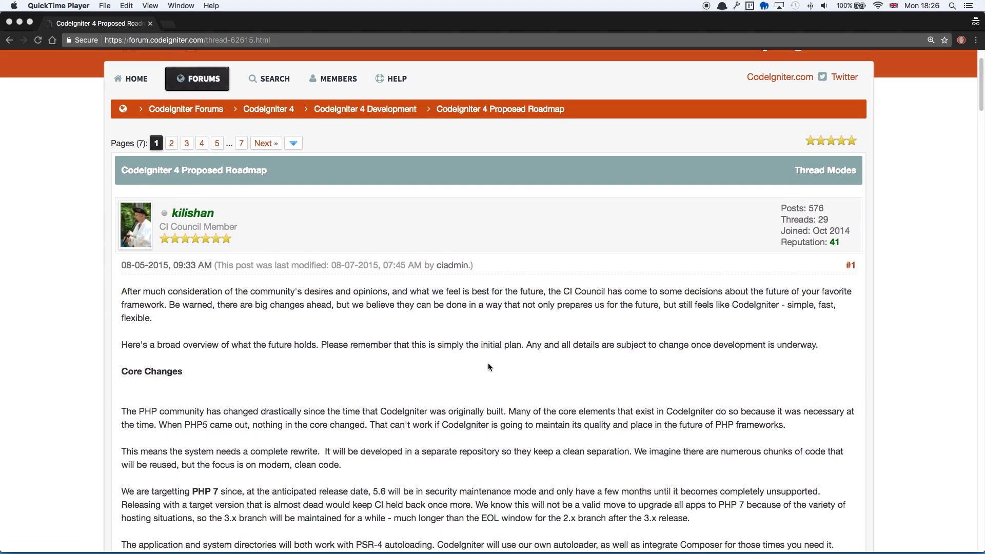
scroll(down, 3)
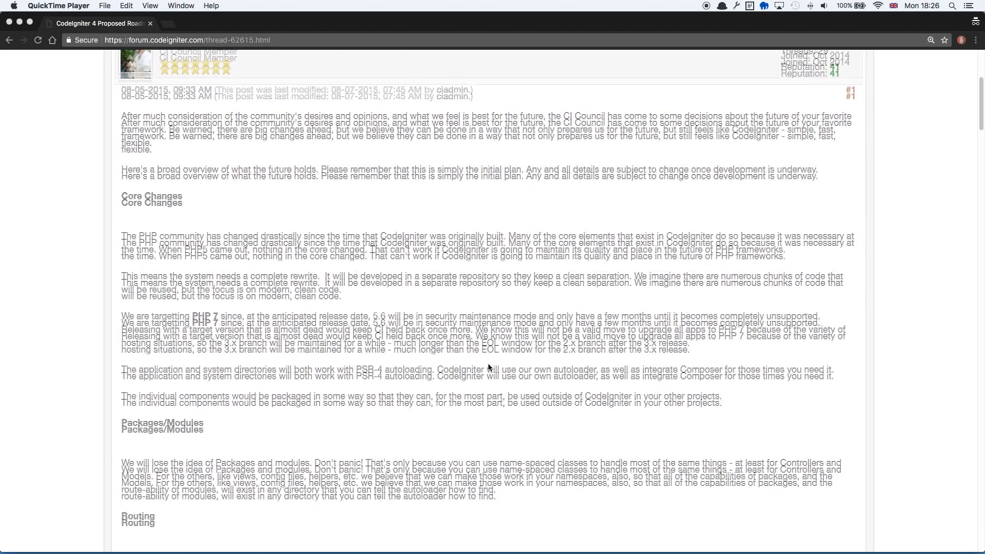
scroll(down, 3)
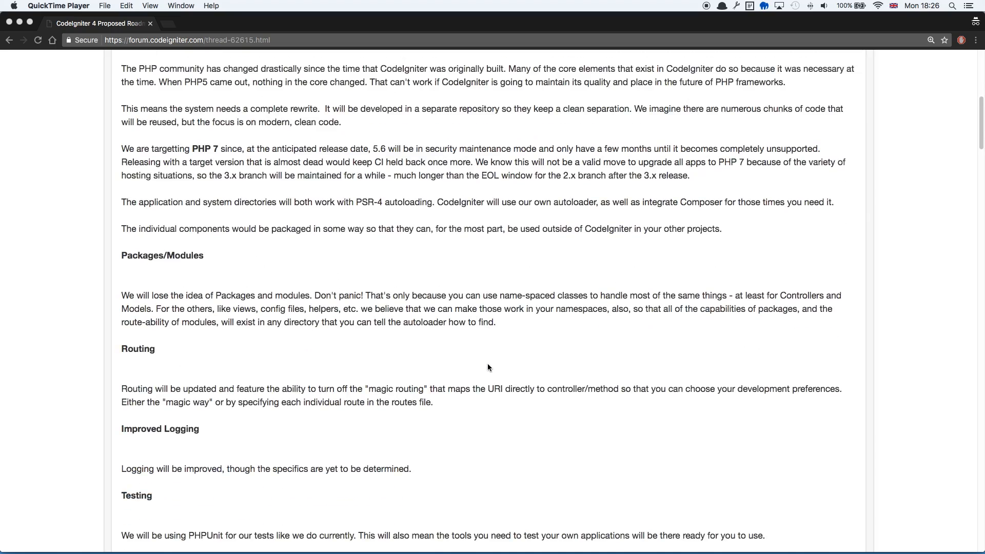
scroll(down, 3)
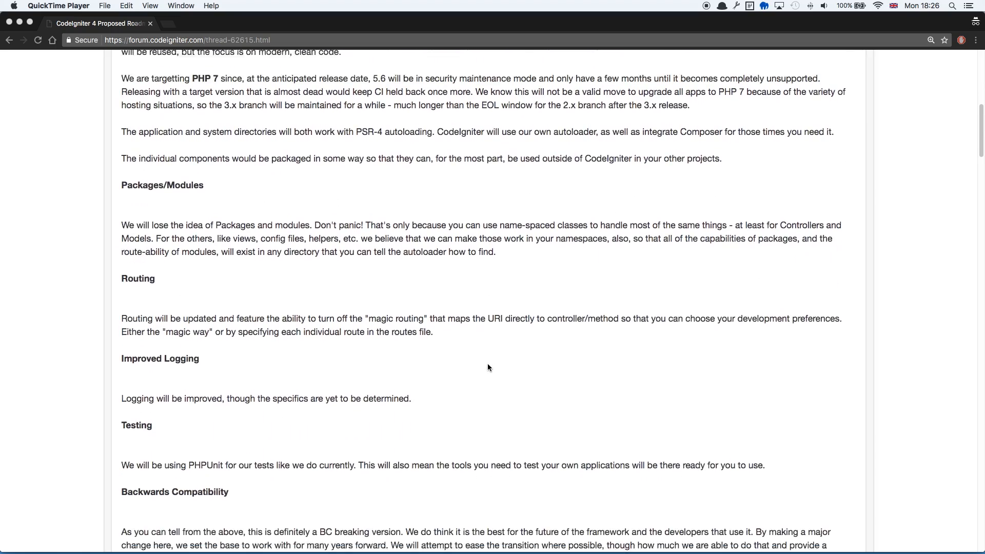
scroll(down, 3)
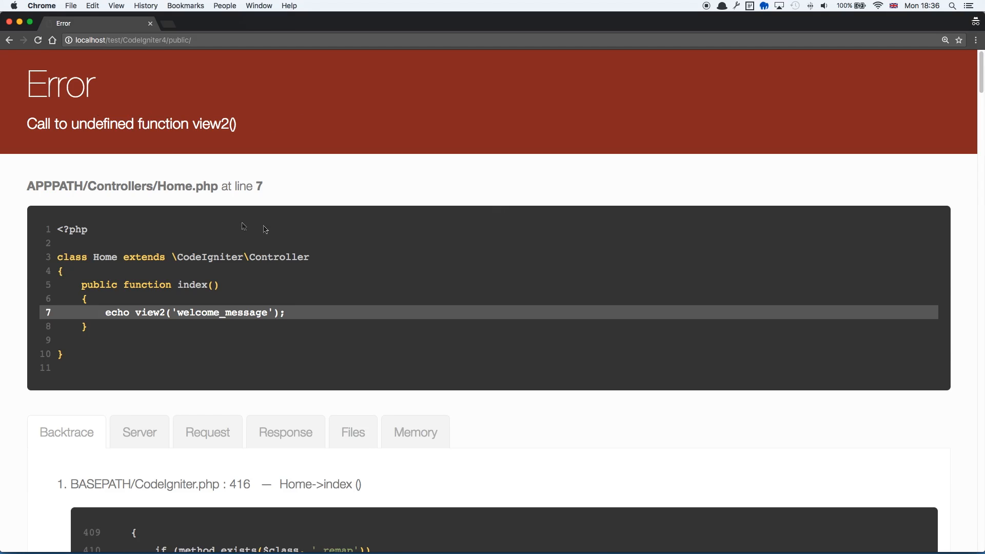
Scroll past the backtrace and view the Server variables, then the Files list with index.php
scroll(down, 3)
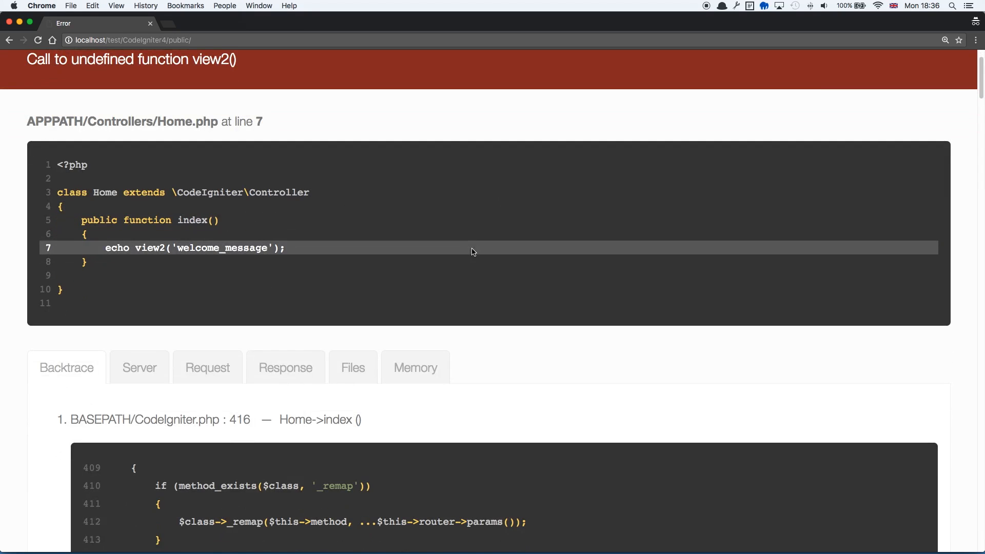
scroll(down, 3)
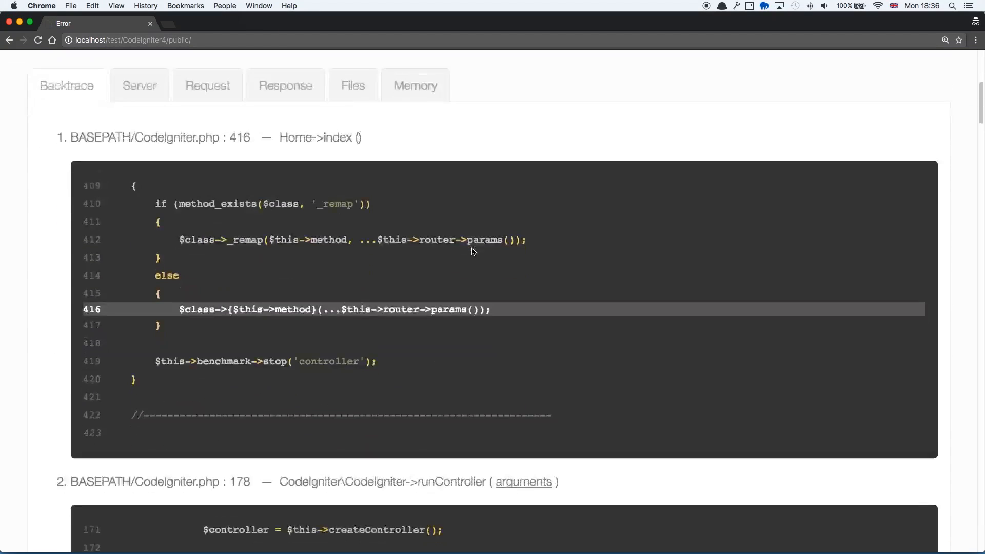
click(138, 86)
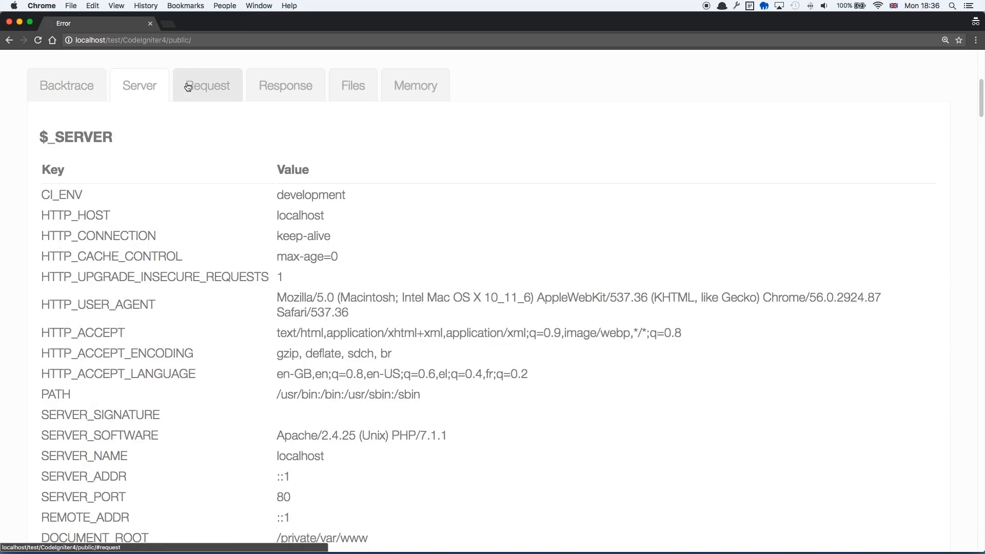
click(352, 85)
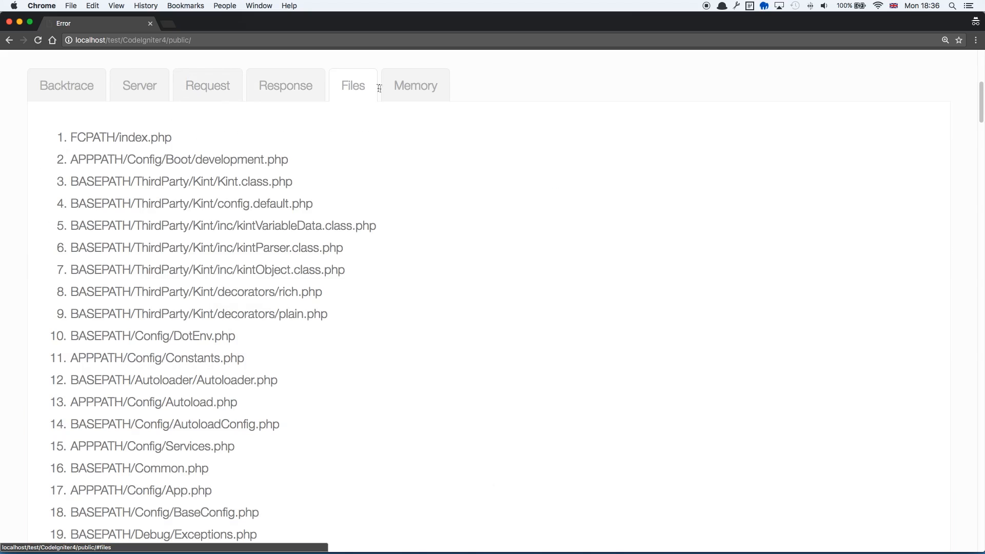